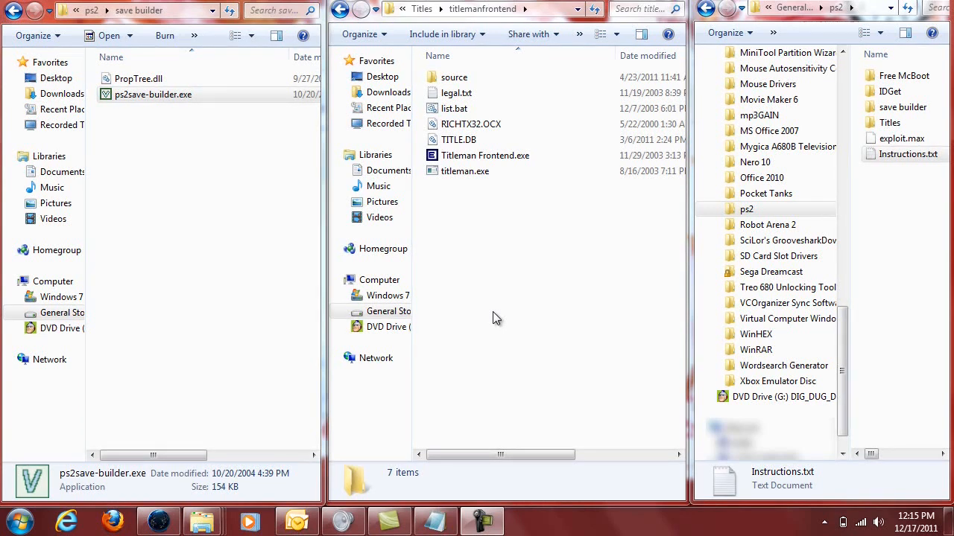
- Launch Titleman Frontend.exe, dismiss the RICHTX32.OCX error and approve the UAC prompt
{"action": "left_click", "coordinate": [486, 155]}
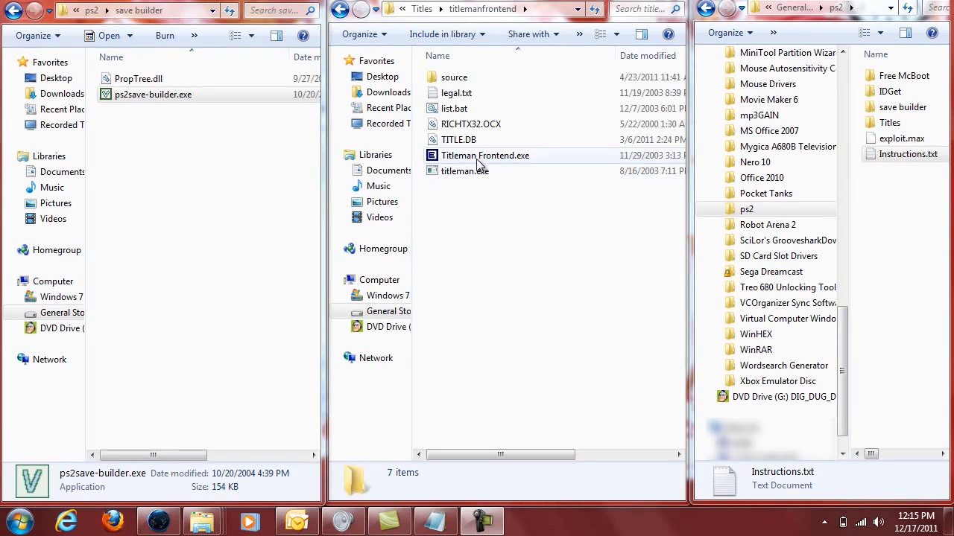
{"action": "double_click", "coordinate": [486, 155]}
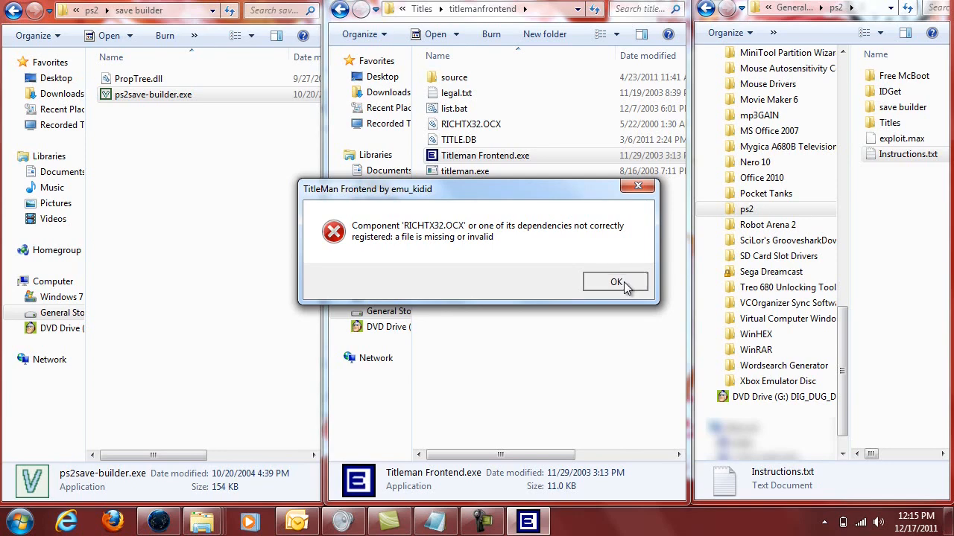
{"action": "left_click", "coordinate": [616, 282]}
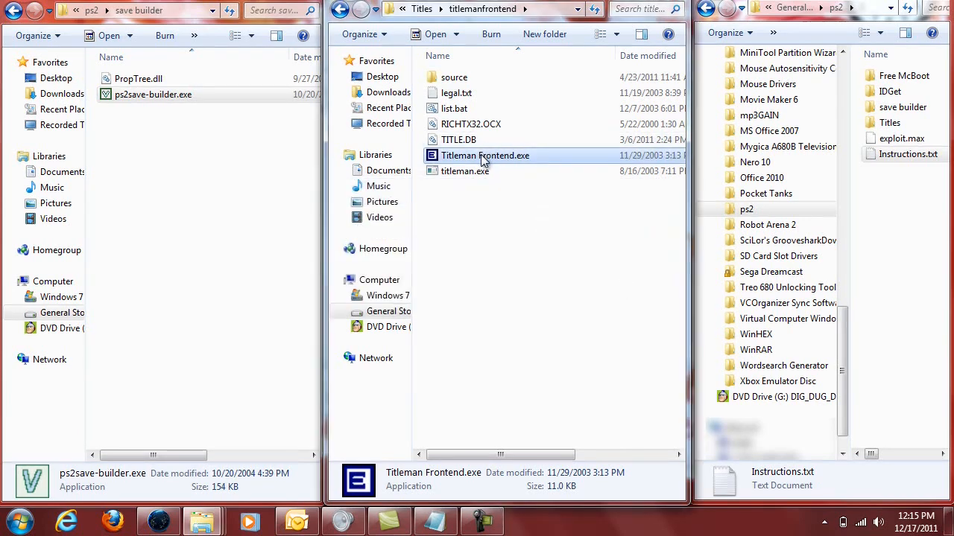
{"action": "mouse_move", "coordinate": [504, 164]}
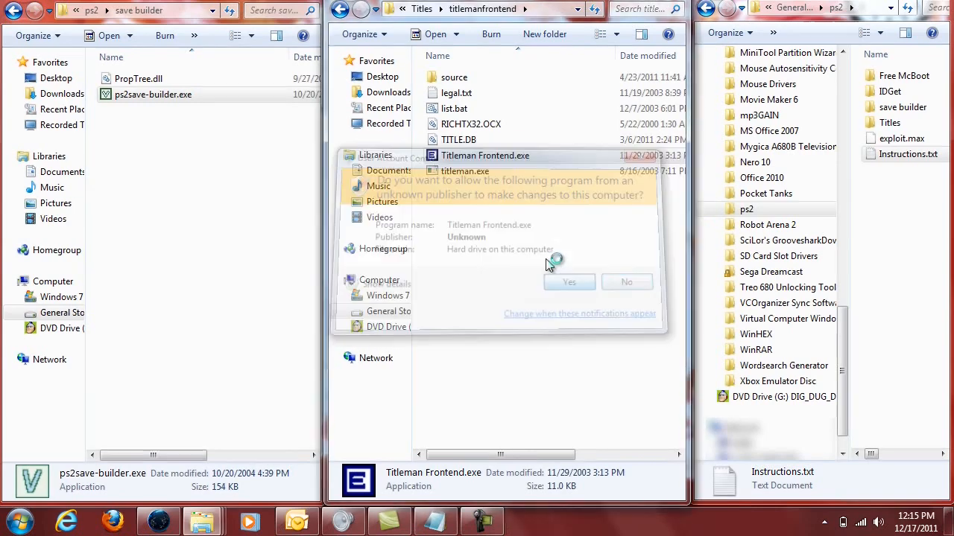
{"action": "left_click", "coordinate": [570, 282]}
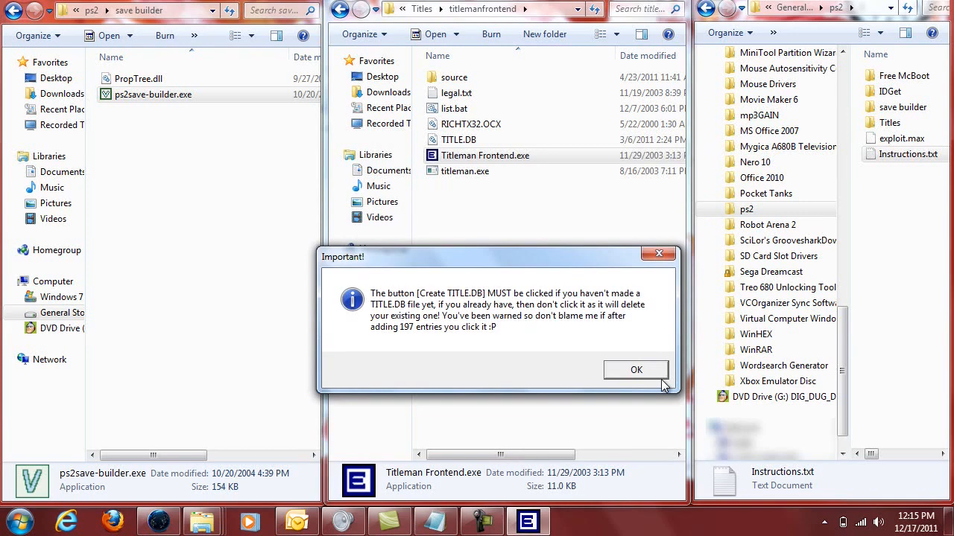
- Acknowledge the warning and create a new TITLE.DB, confirming its creation
{"action": "left_click", "coordinate": [635, 369]}
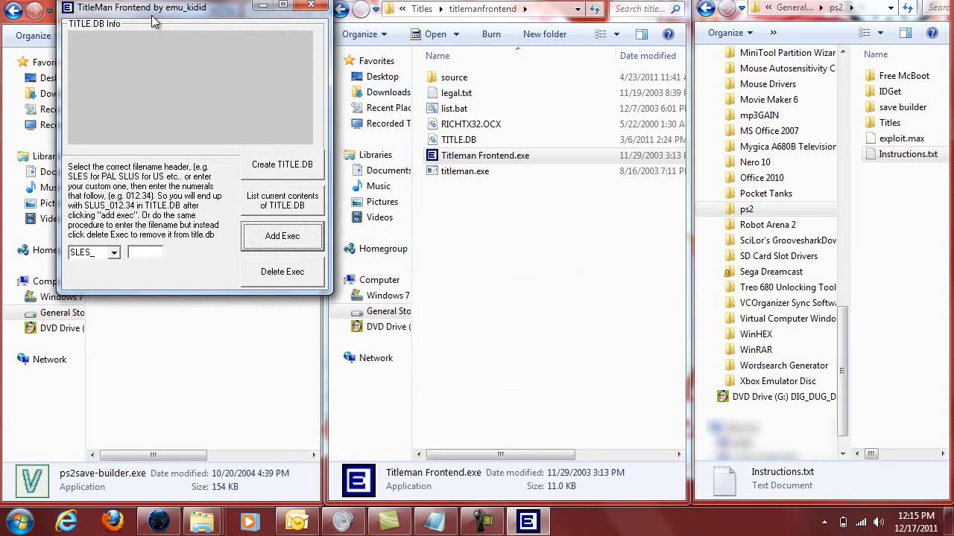
{"action": "left_click_drag", "start_coordinate": [152, 8], "coordinate": [444, 157]}
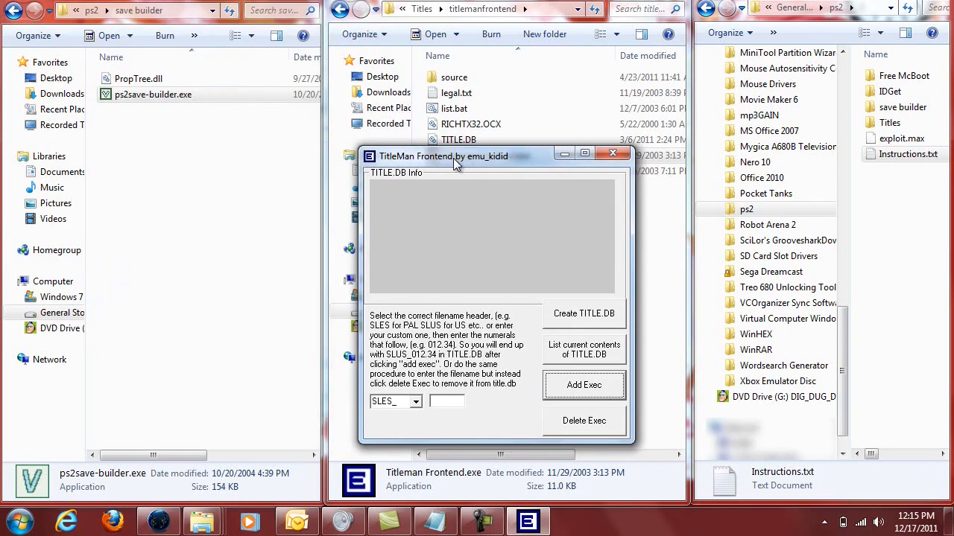
{"action": "mouse_move", "coordinate": [623, 327]}
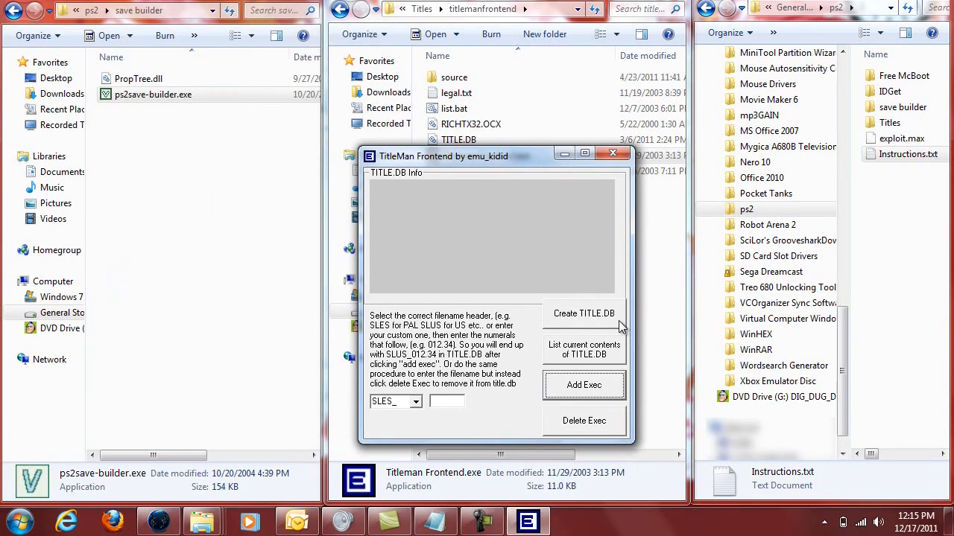
{"action": "left_click", "coordinate": [585, 313]}
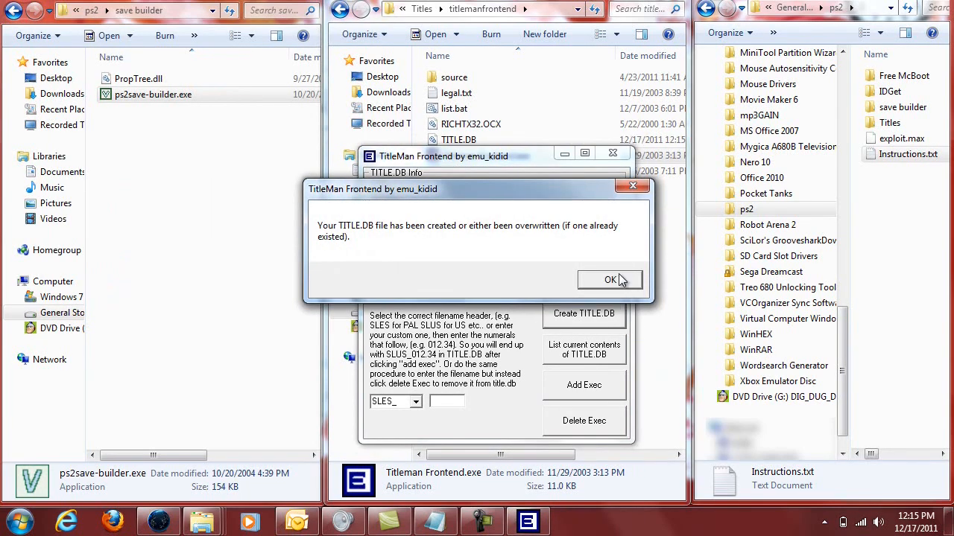
{"action": "left_click", "coordinate": [609, 280]}
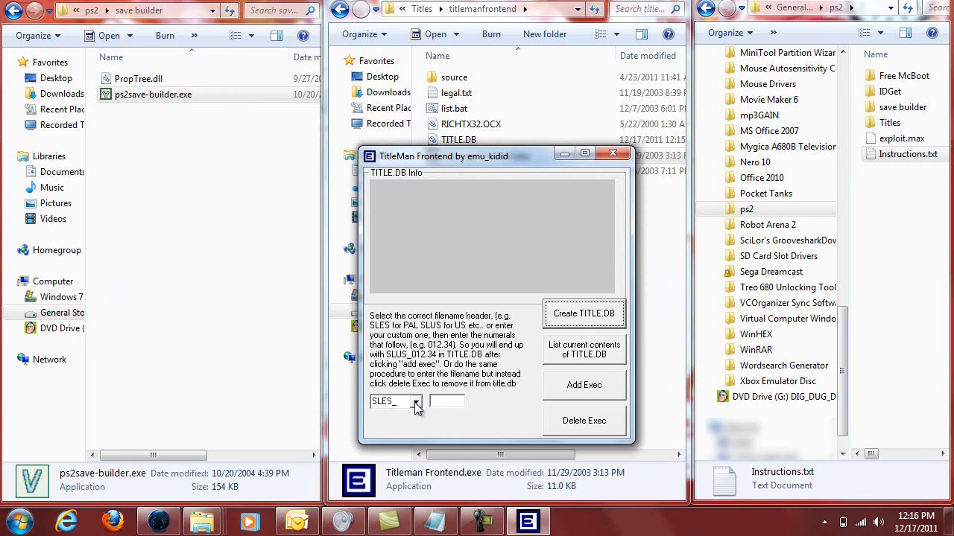
- Add the executable entry SLUS_900.28 to TITLE.DB using the SLUS_ header
{"action": "left_click", "coordinate": [416, 402]}
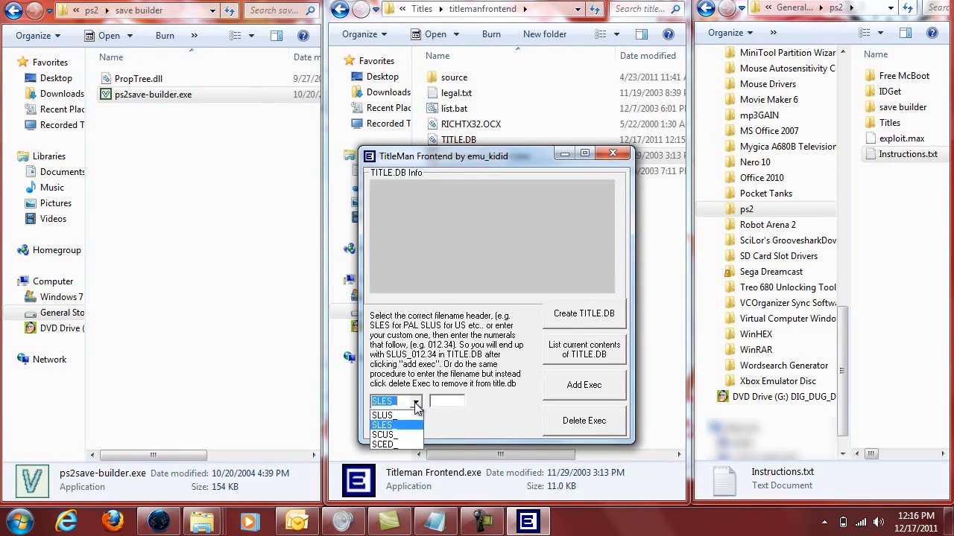
{"action": "left_click", "coordinate": [381, 414]}
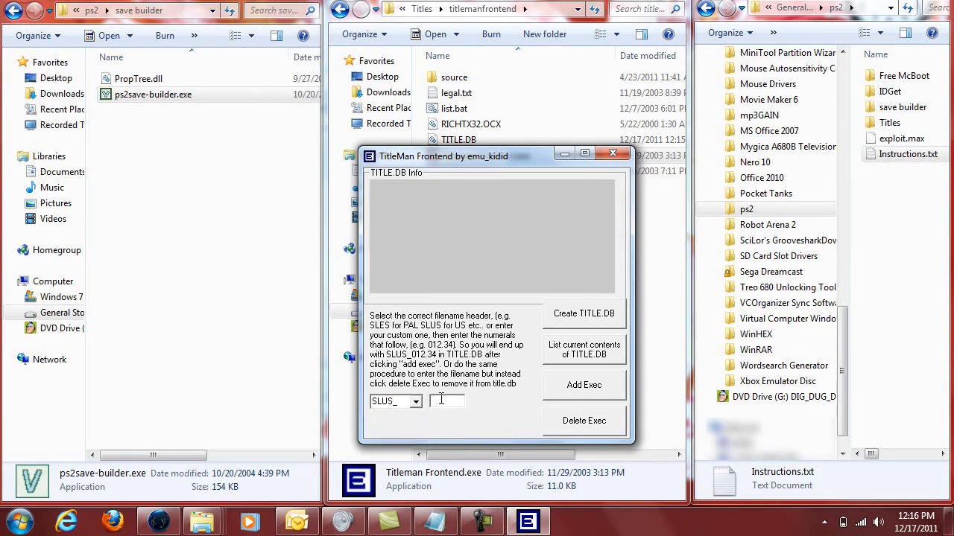
{"action": "type", "text": "900.28"}
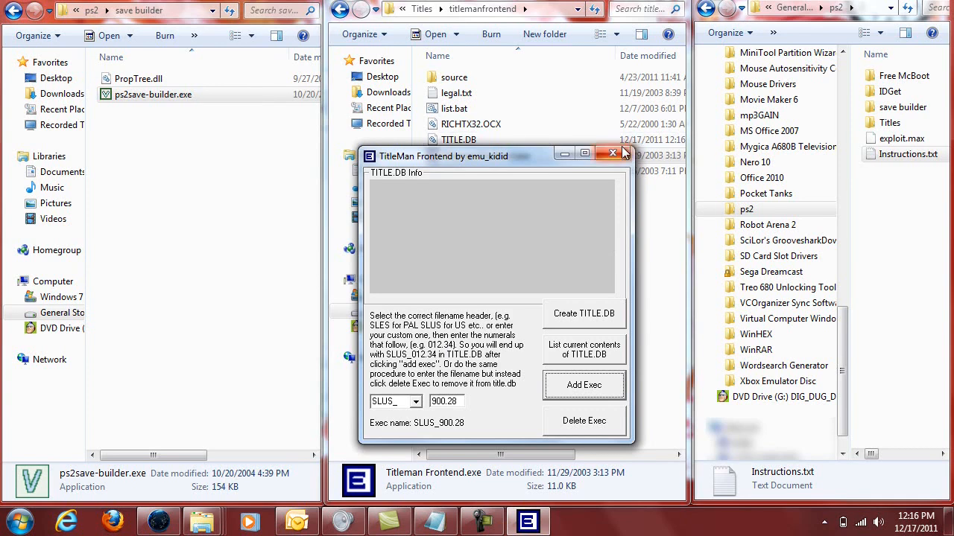
{"action": "left_click", "coordinate": [611, 153]}
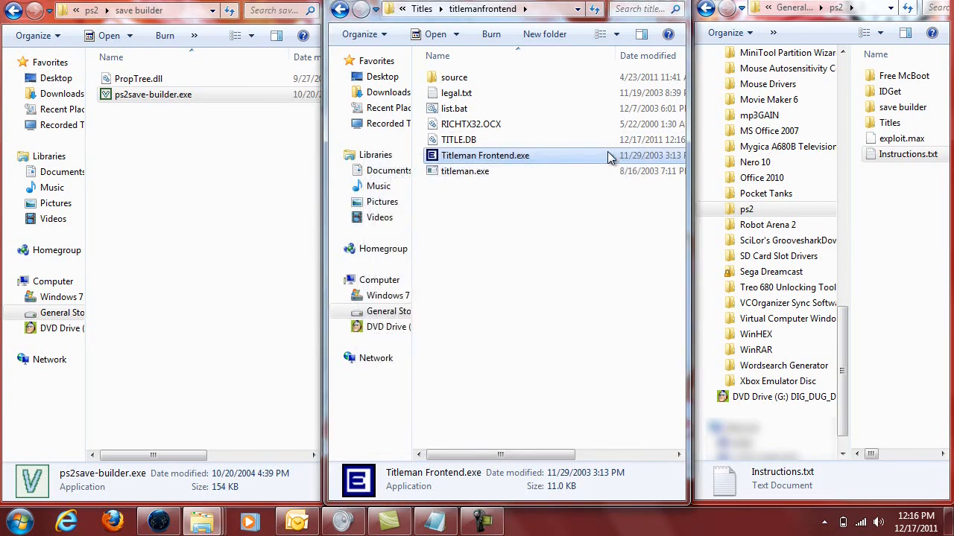
- Check TITLE.DB's fresh date and launch ps2save-builder.exe
{"action": "left_click", "coordinate": [459, 140]}
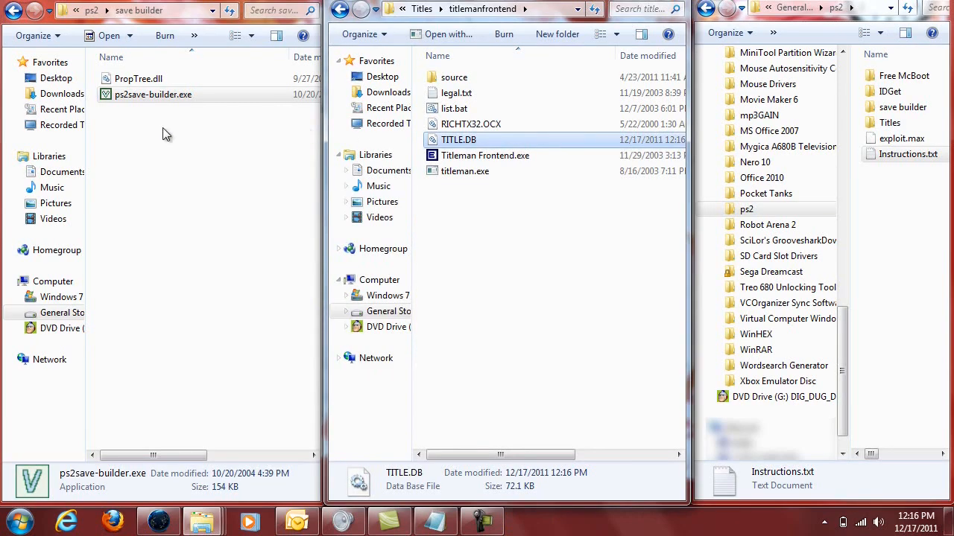
{"action": "left_click", "coordinate": [152, 94]}
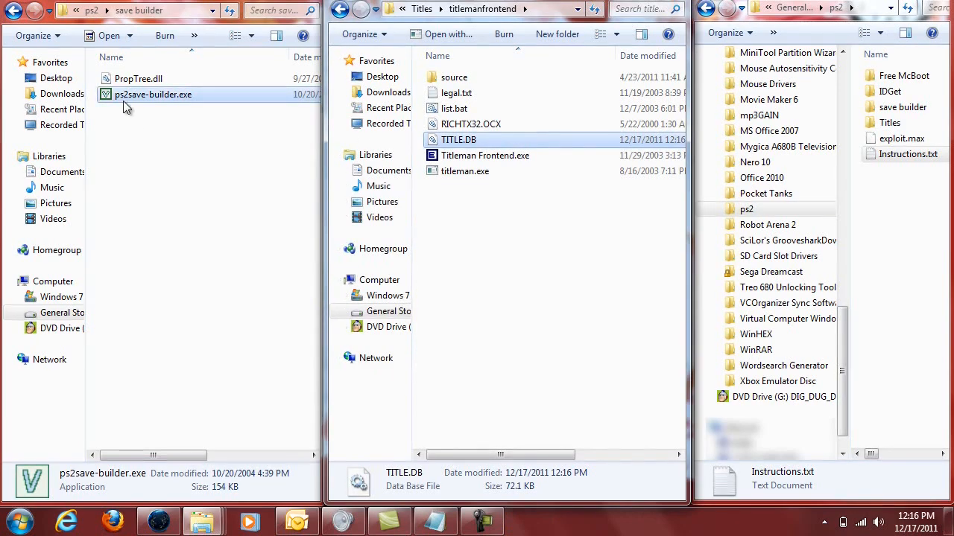
{"action": "double_click", "coordinate": [152, 94]}
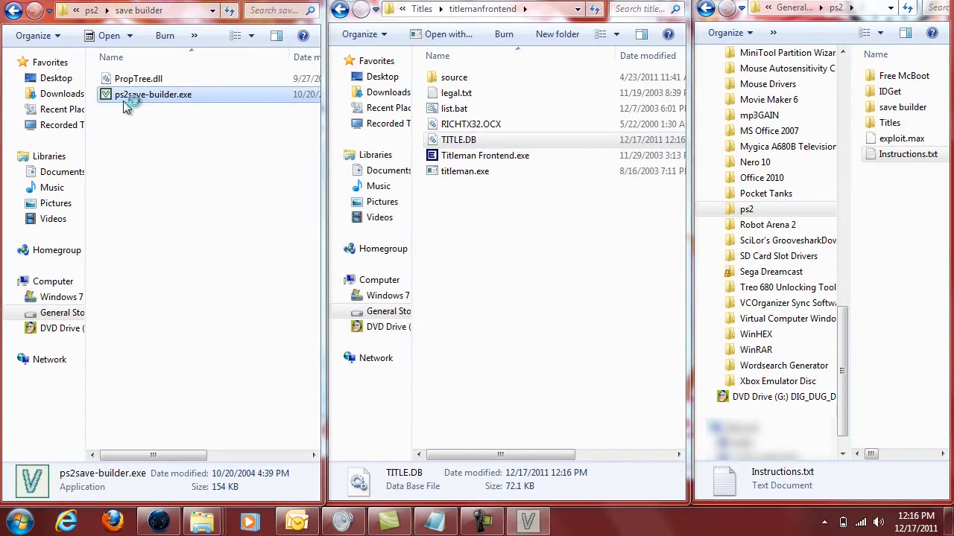
{"action": "double_click", "coordinate": [153, 93]}
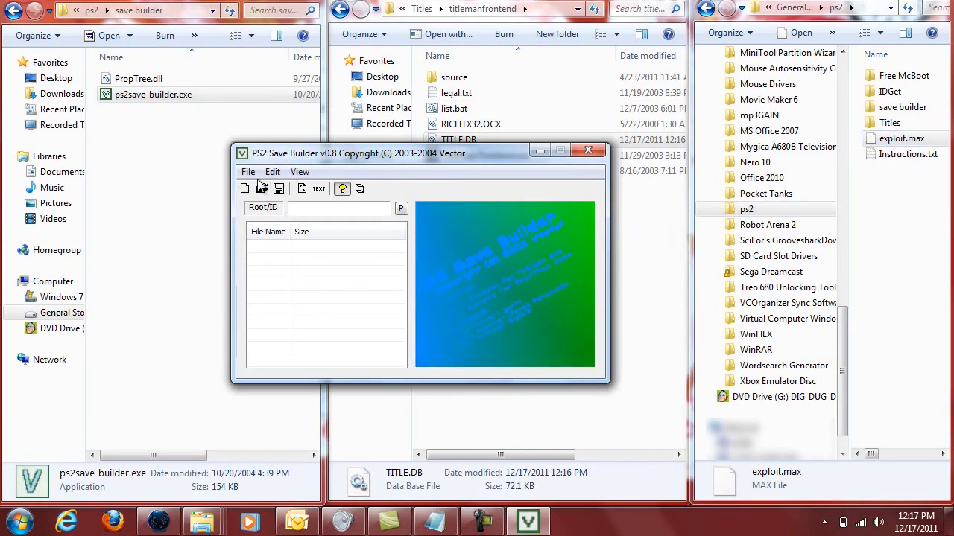
- Load the exploit.max save from the ps2 folder
{"action": "left_click", "coordinate": [244, 187]}
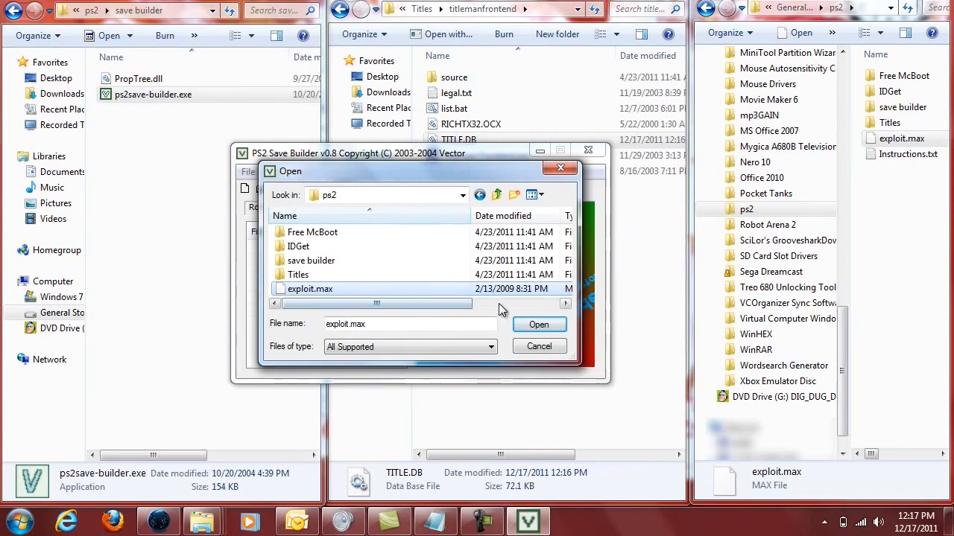
{"action": "left_click", "coordinate": [539, 324]}
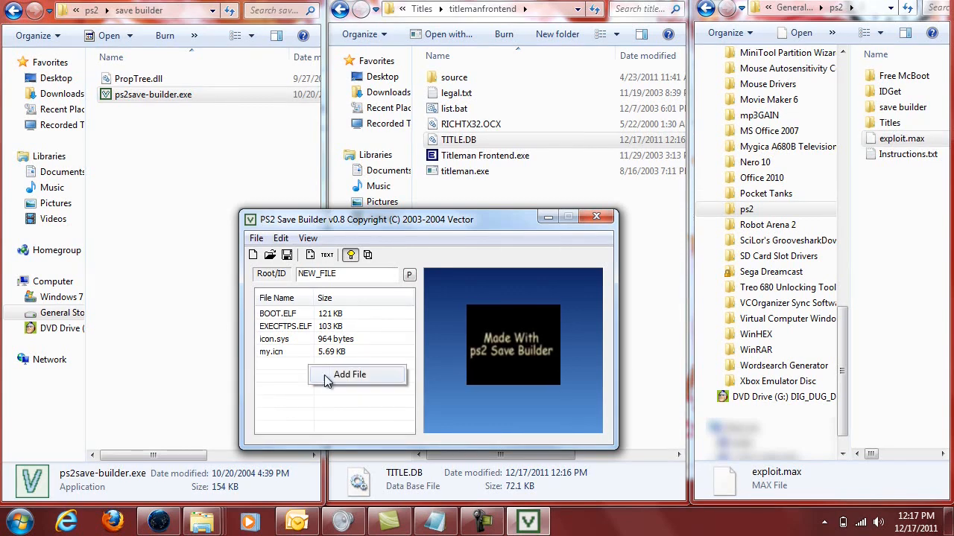
- Add TITLE.DB from Titles > titlemanfrontend to the save's file list
{"action": "left_click", "coordinate": [348, 375]}
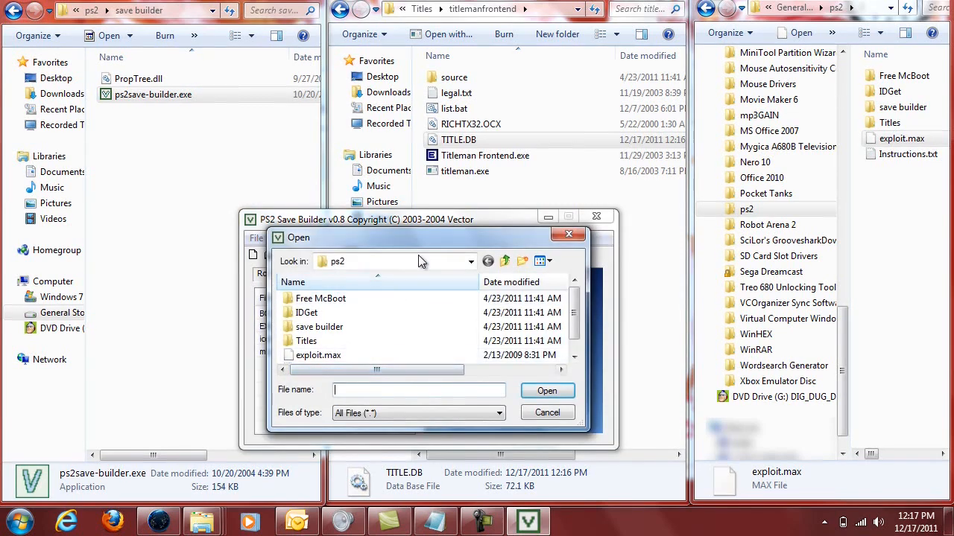
{"action": "mouse_move", "coordinate": [438, 241]}
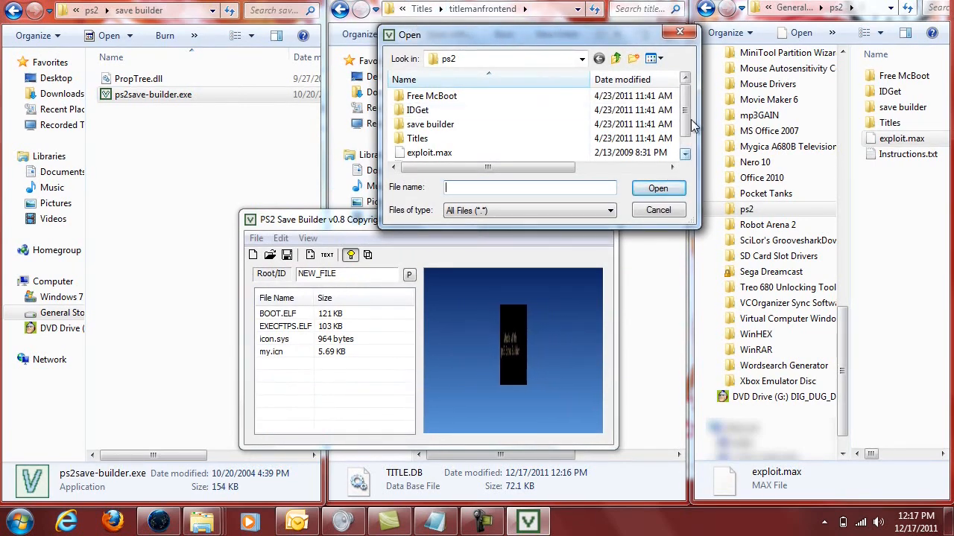
{"action": "double_click", "coordinate": [417, 137]}
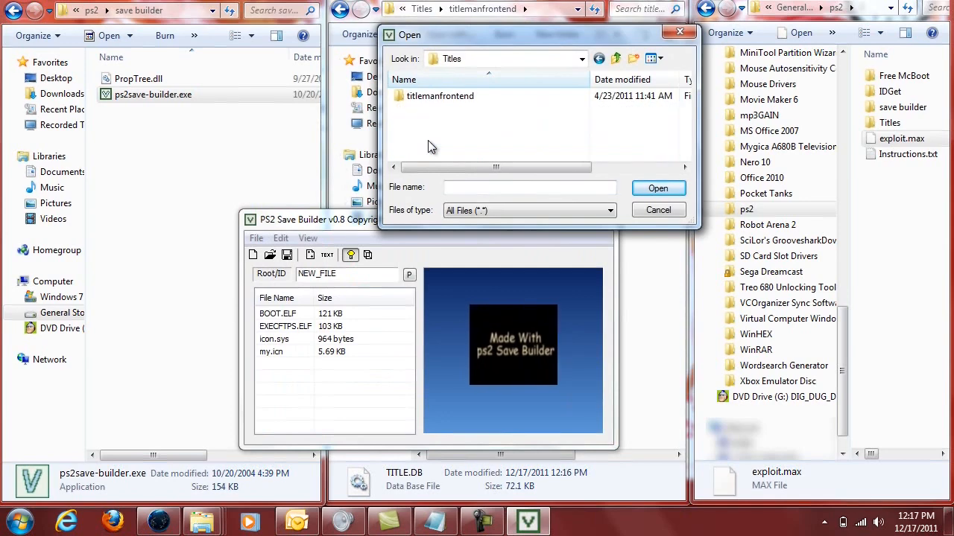
{"action": "double_click", "coordinate": [440, 96]}
{"action": "type", "text": "TITLE.DB"}
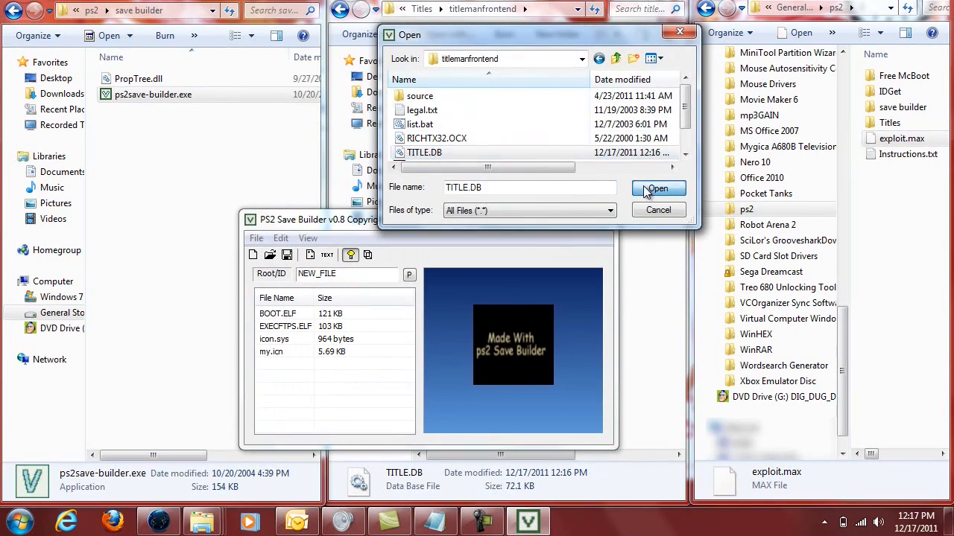
{"action": "left_click", "coordinate": [657, 188]}
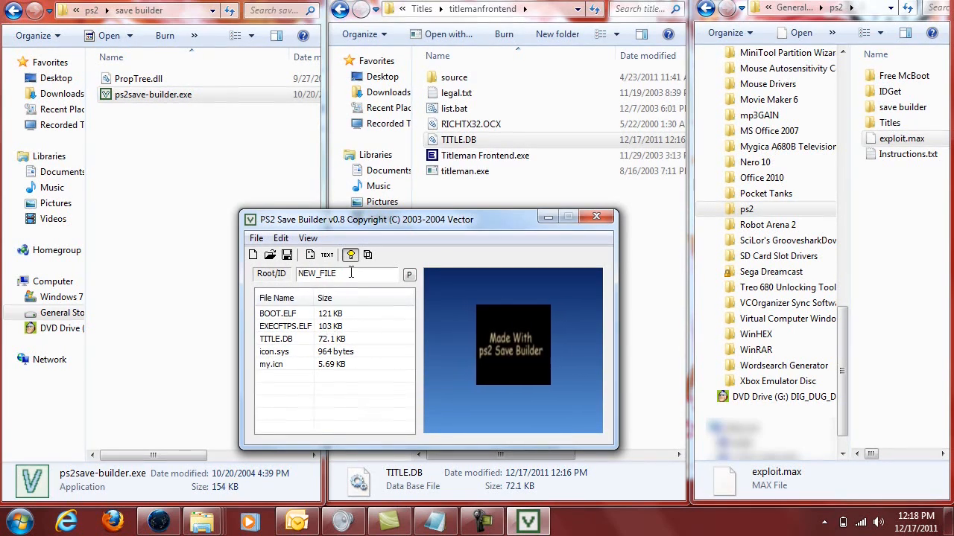
- Change the Root ID from NEW_FILE to BADATA-SYSTEM
{"action": "type", "text": "BADATA"}
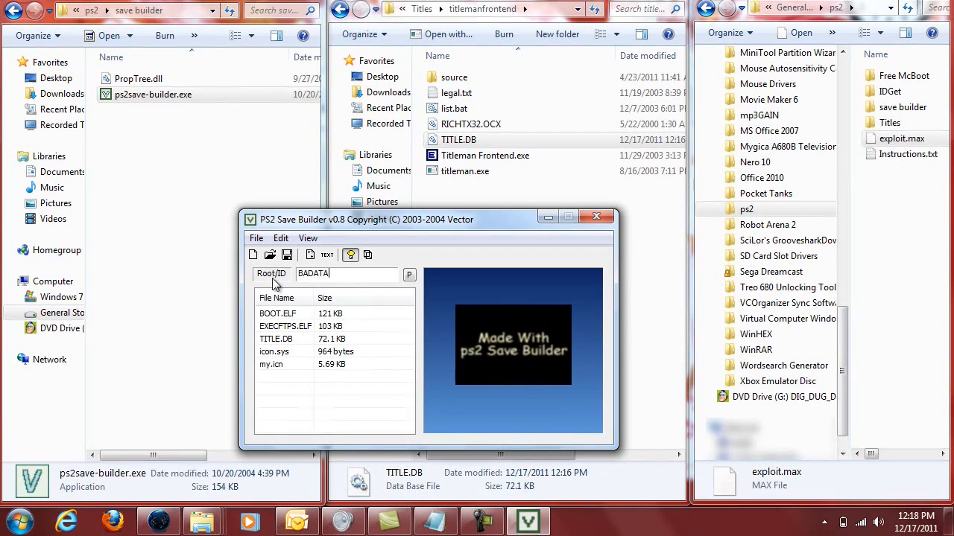
{"action": "type", "text": "-SYSTEM"}
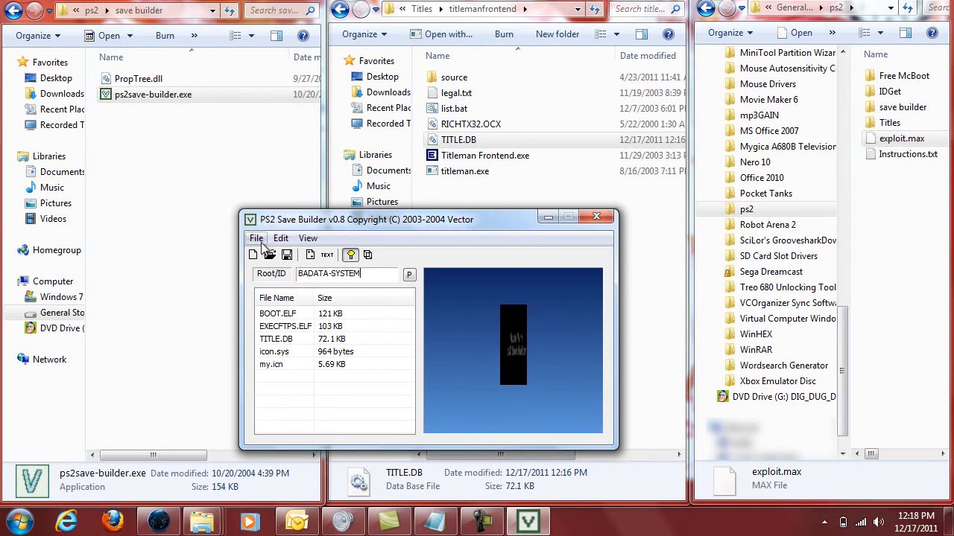
- Save the build as save.max in AR MAX V3 (*.max) format in the ps2 folder
{"action": "left_click", "coordinate": [257, 238]}
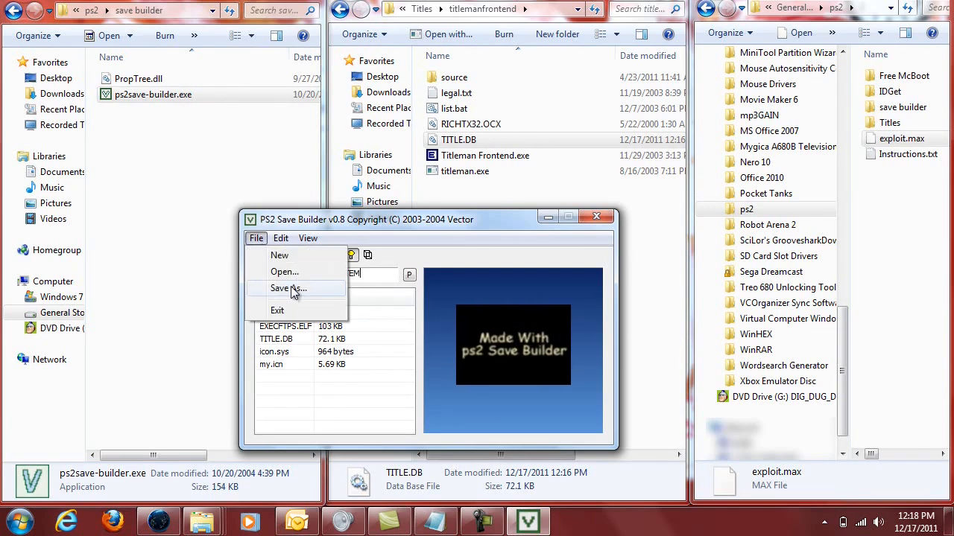
{"action": "left_click", "coordinate": [287, 289]}
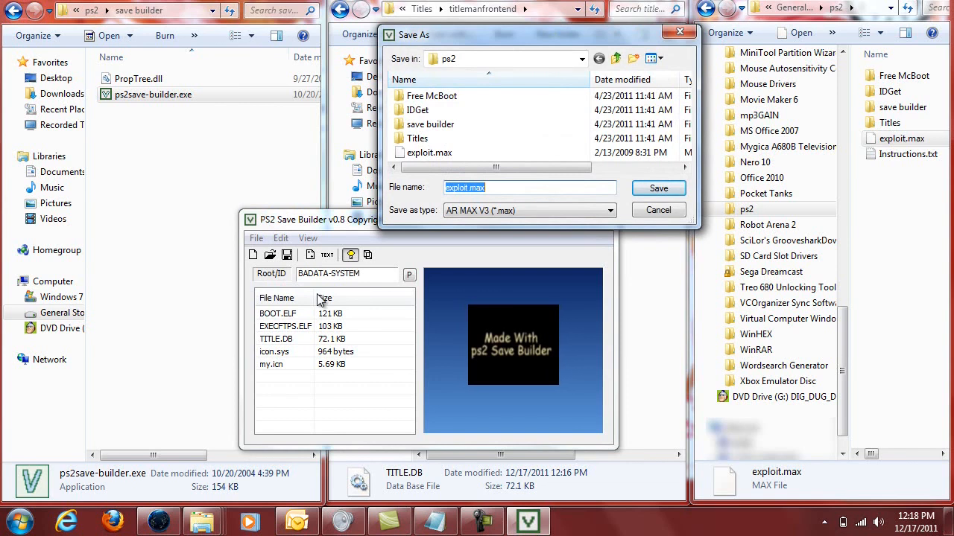
{"action": "left_click", "coordinate": [607, 210]}
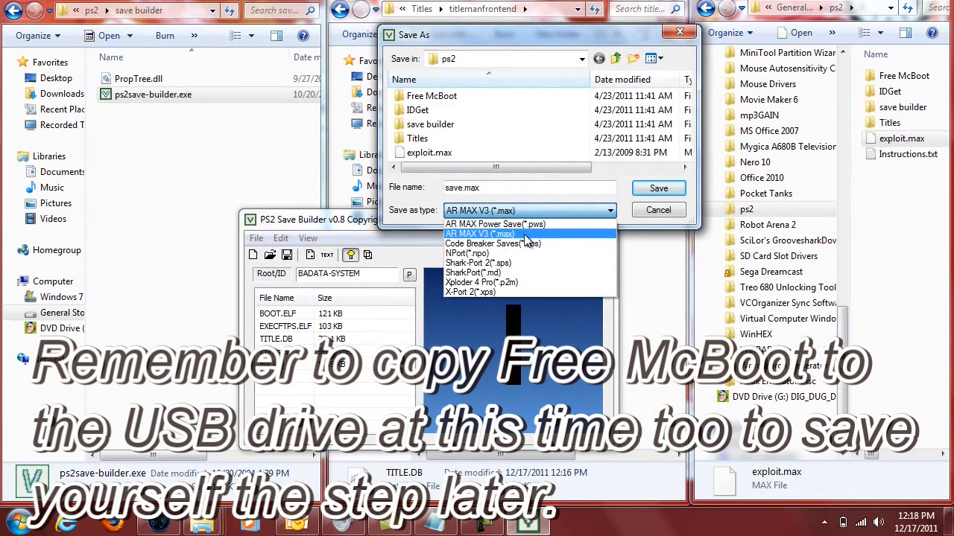
{"action": "left_click", "coordinate": [478, 234]}
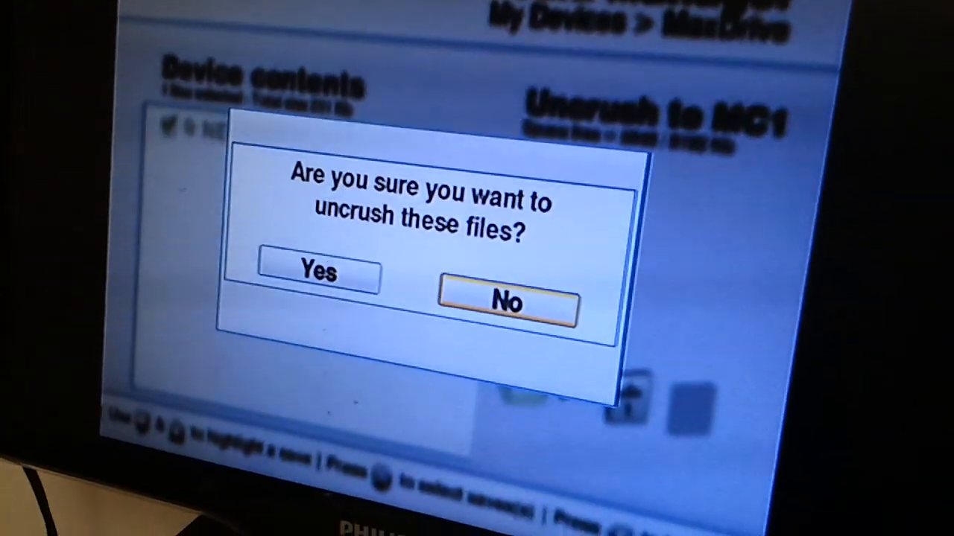
- Confirm uncrushing the save to memory card 1
{"action": "left_click", "coordinate": [314, 271]}
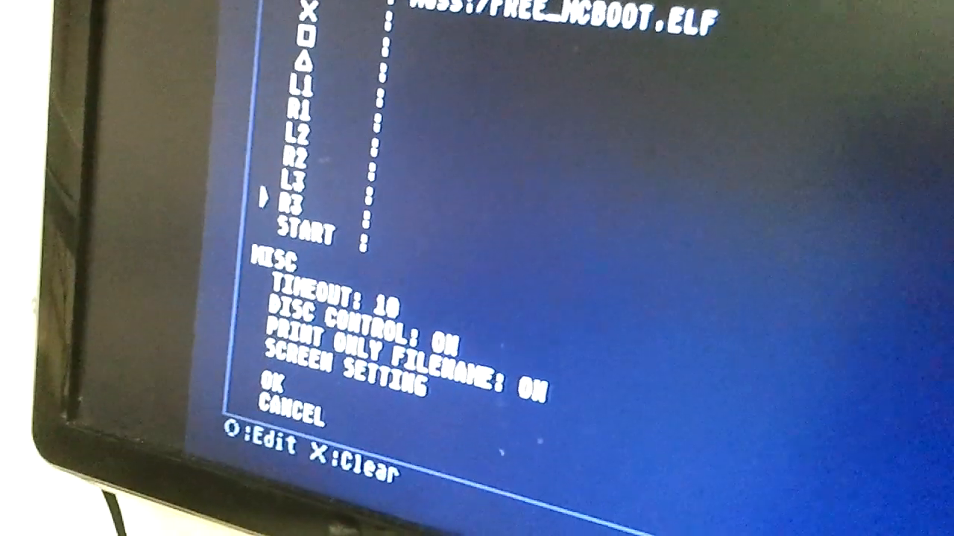
- Accept the launcher configuration assigning mc0:/FREE_MCBOOT.ELF to R3
{"action": "key", "text": "down"}
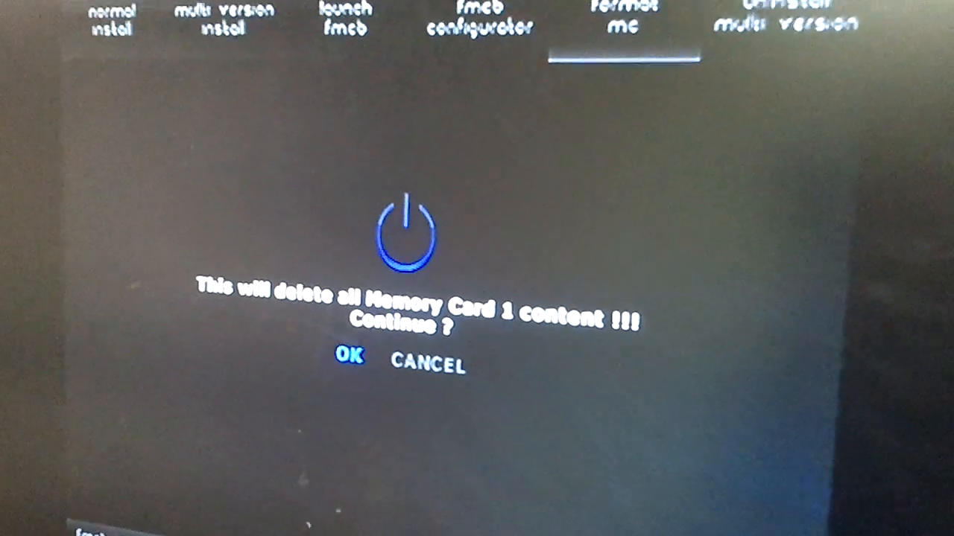
- Confirm the warning to delete all content on Memory Card 1
{"action": "left_click", "coordinate": [349, 357]}
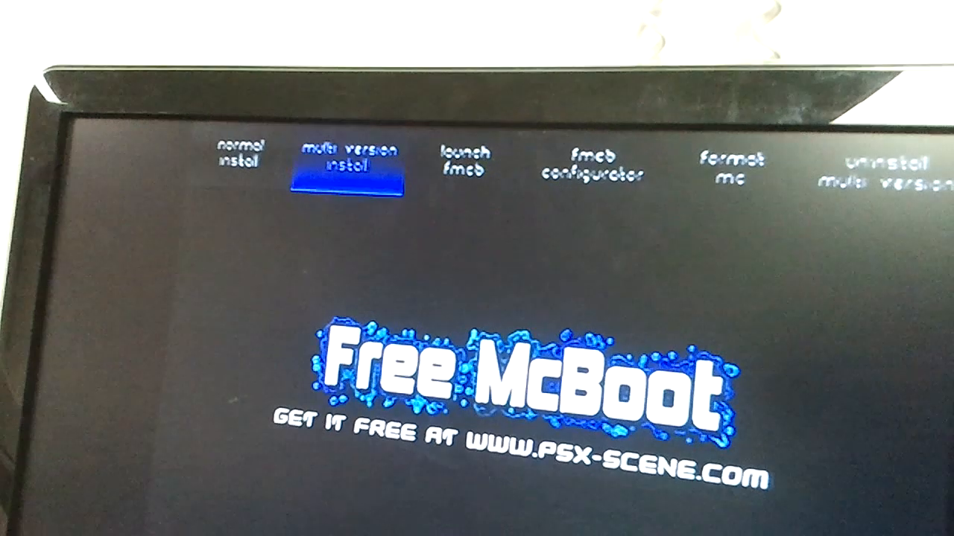
- Run the multi-version install and scroll the Free McBoot 1.8 menu down to Free McBoot Configurator
{"action": "key", "text": "Right"}
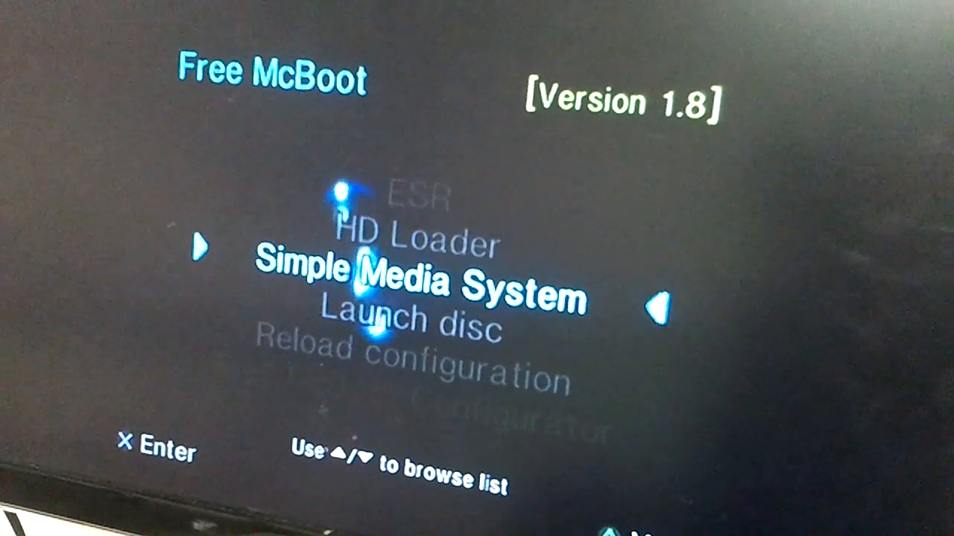
{"action": "key", "text": "Down"}
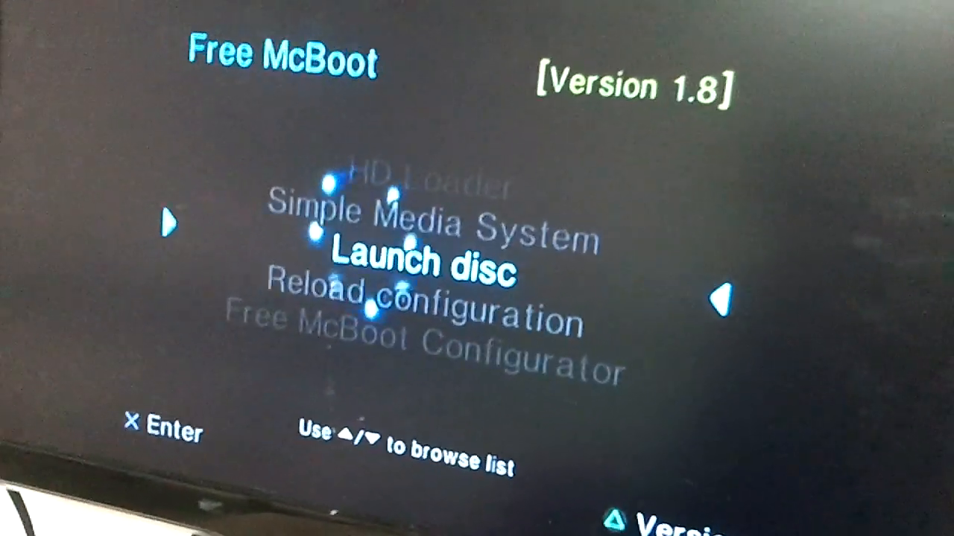
{"action": "key", "text": "Down"}
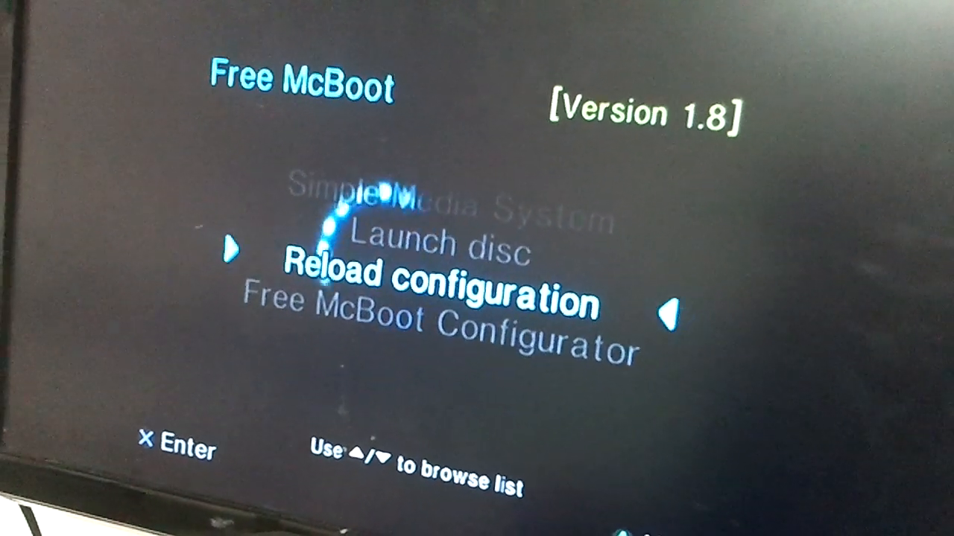
{"action": "key", "text": "Down"}
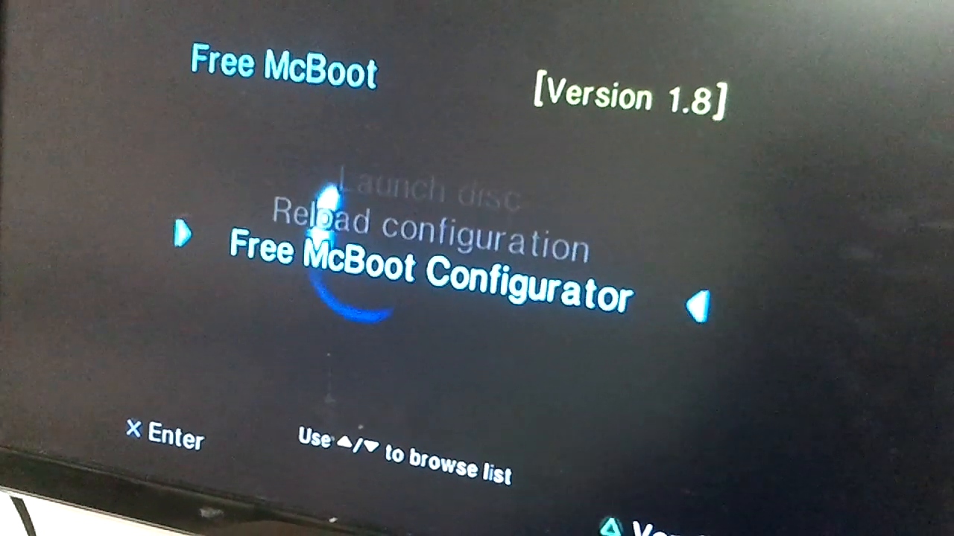